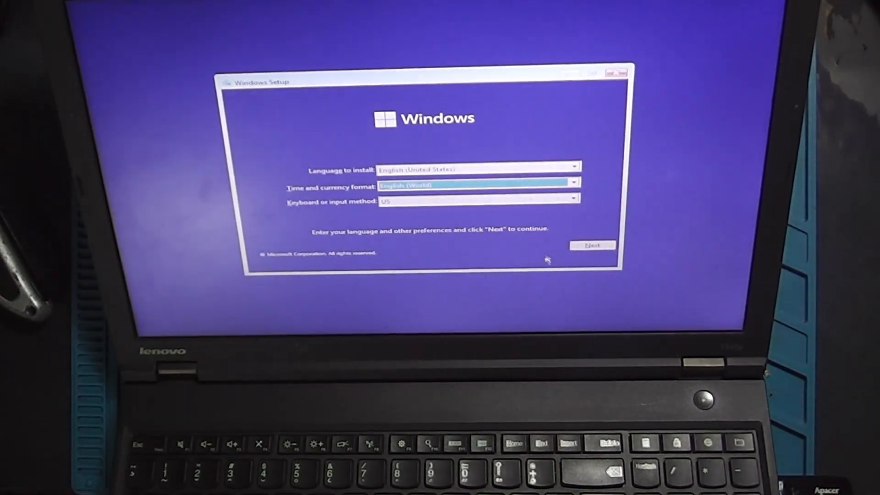
# Keep the default language, time and keyboard settings and continue to Windows 11 Enterprise.
pyautogui.click(593, 245)
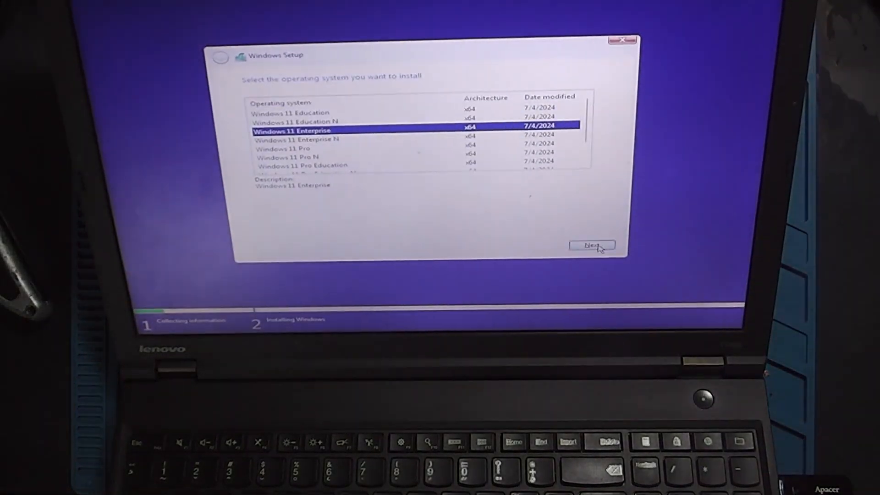
pyautogui.click(593, 245)
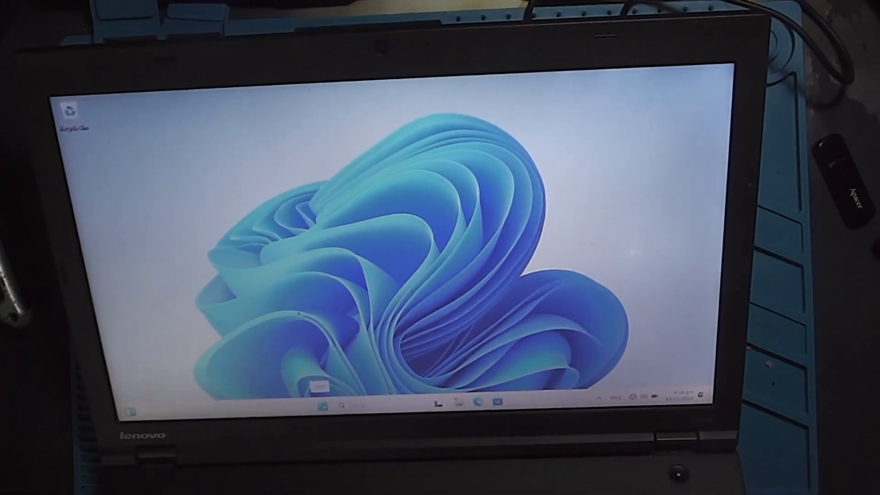
# Shut down the laptop from the Start menu's power options.
pyautogui.click(322, 406)
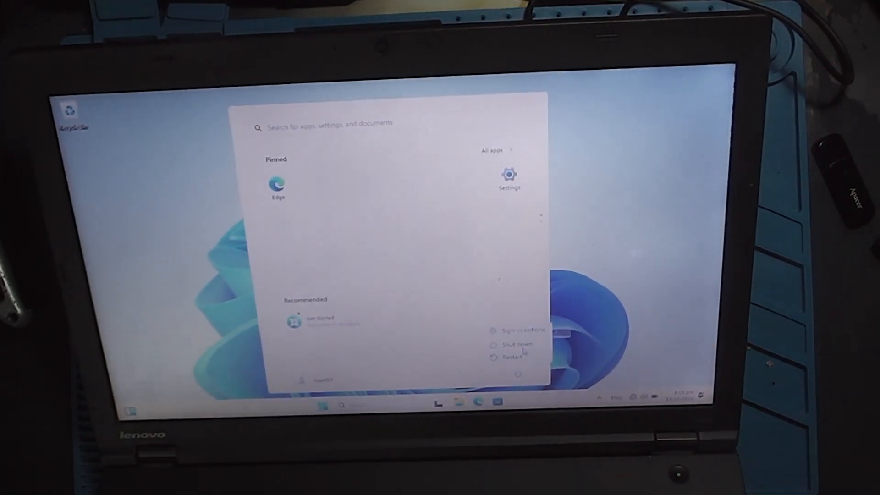
pyautogui.click(513, 344)
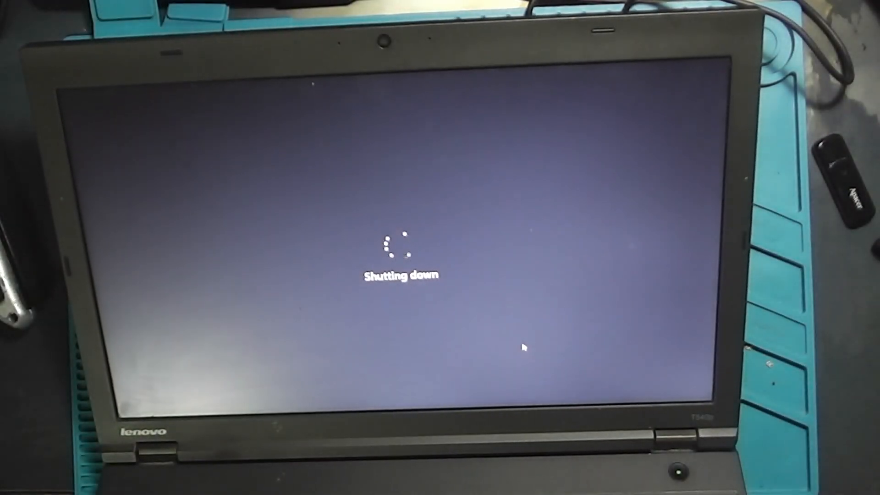